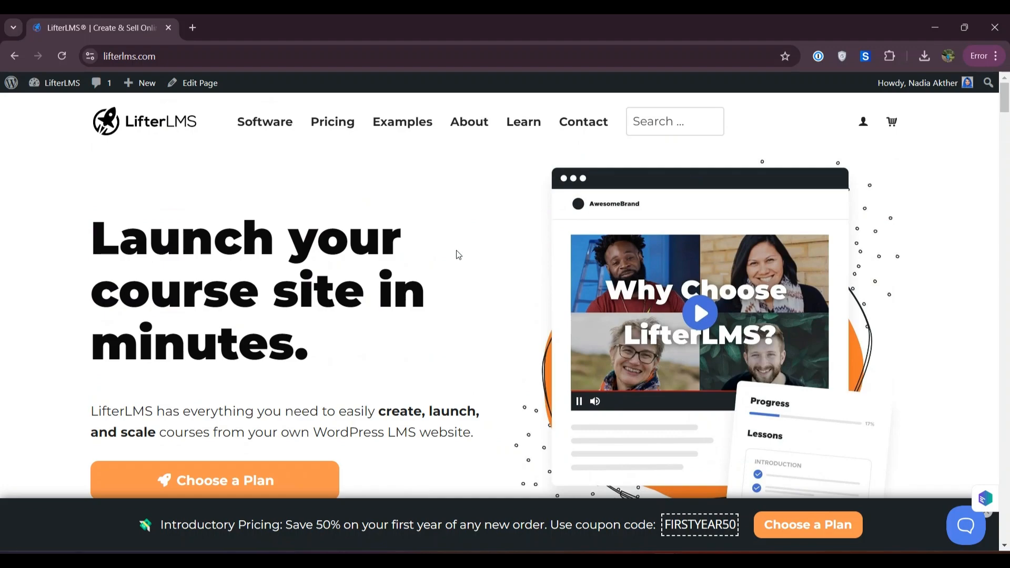
Reach the homepage footer and follow the Recommended Resources link under Resources
click(137, 55)
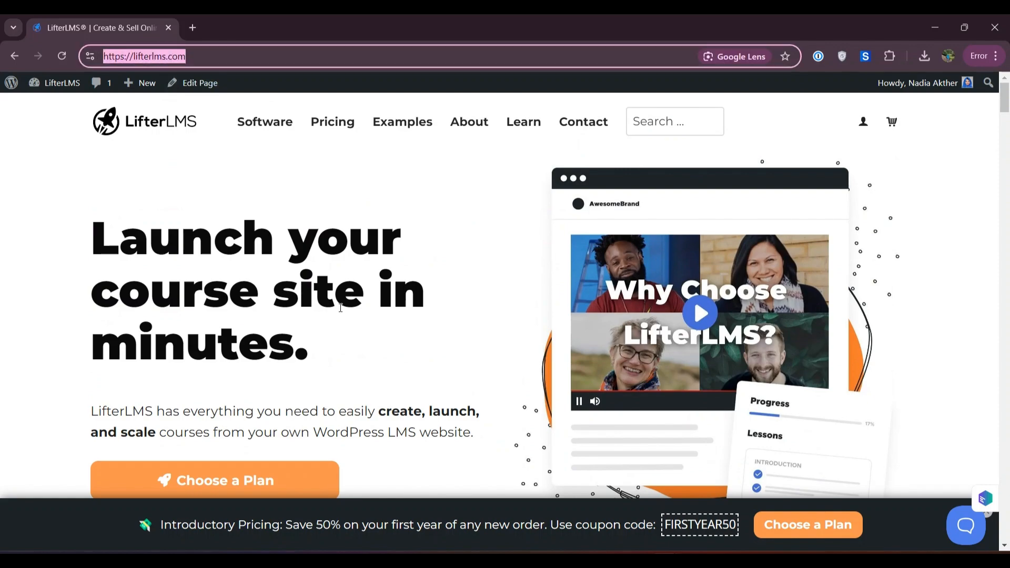
scroll(down, 3)
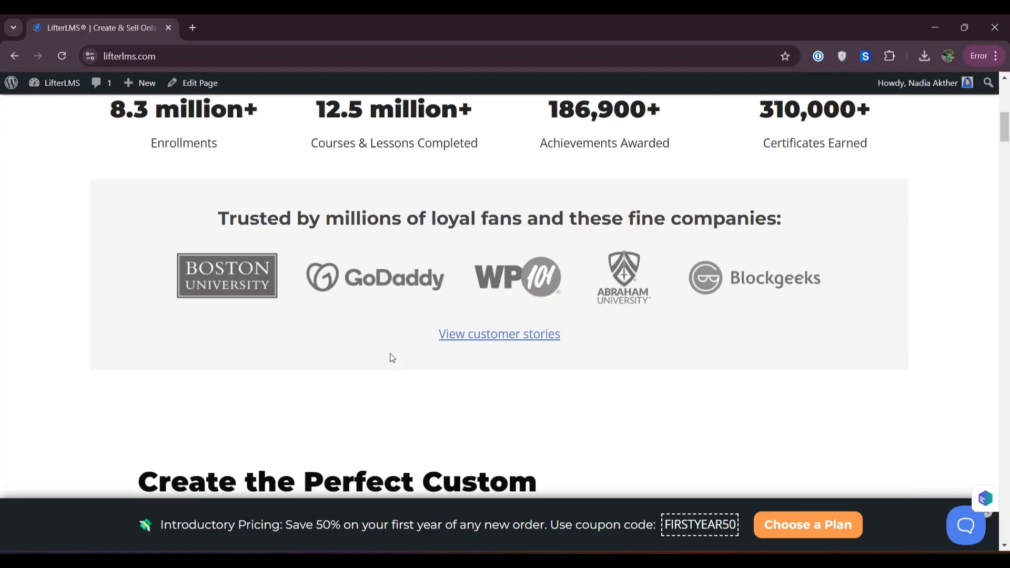
scroll(down, 3)
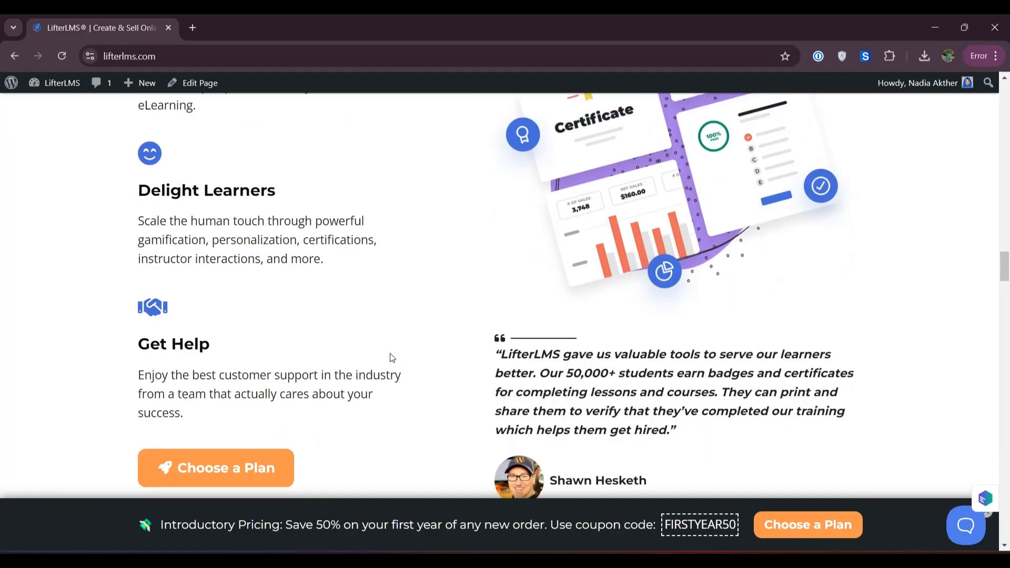
scroll(down, 3)
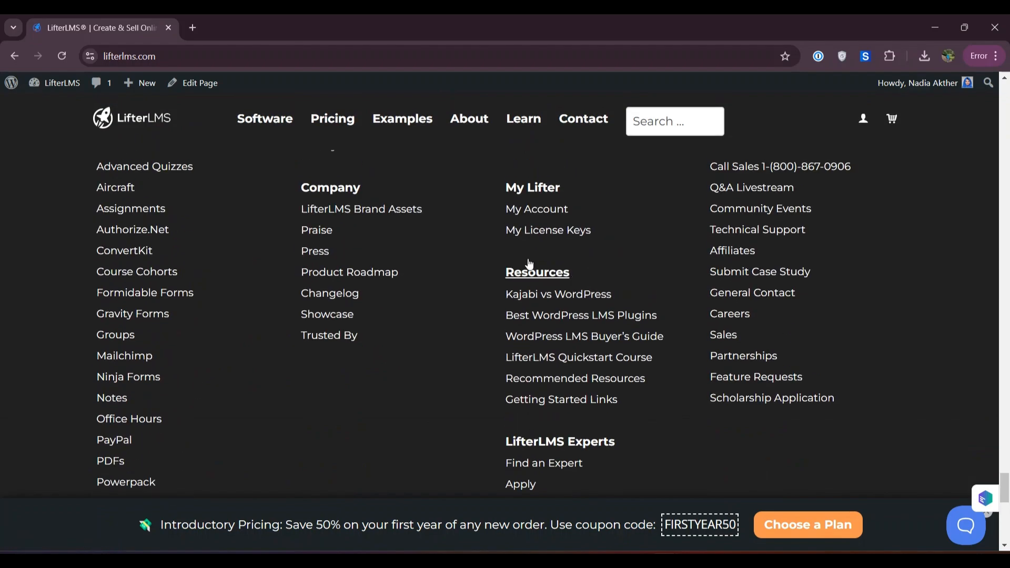
mouse_move(566, 271)
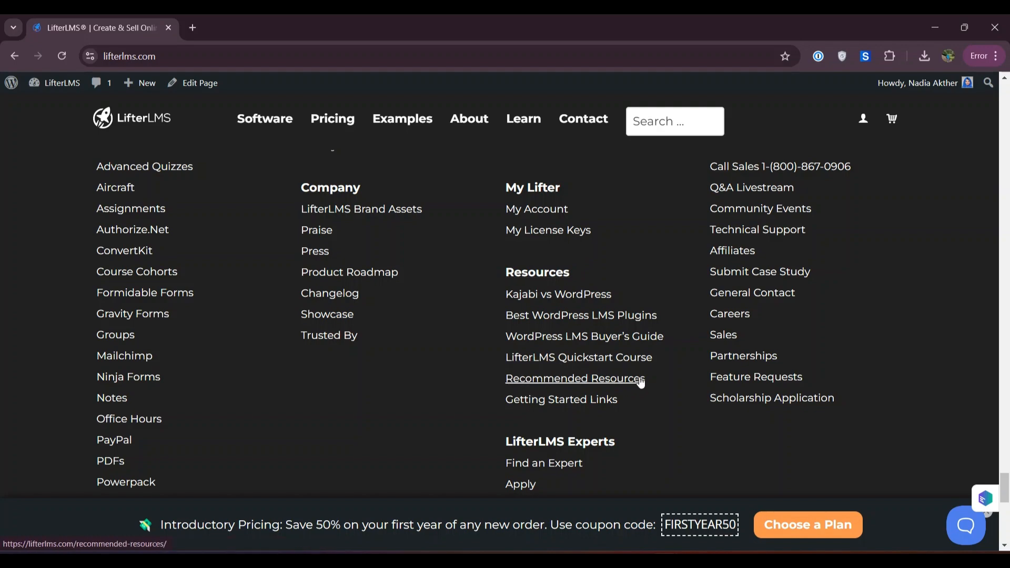
click(575, 378)
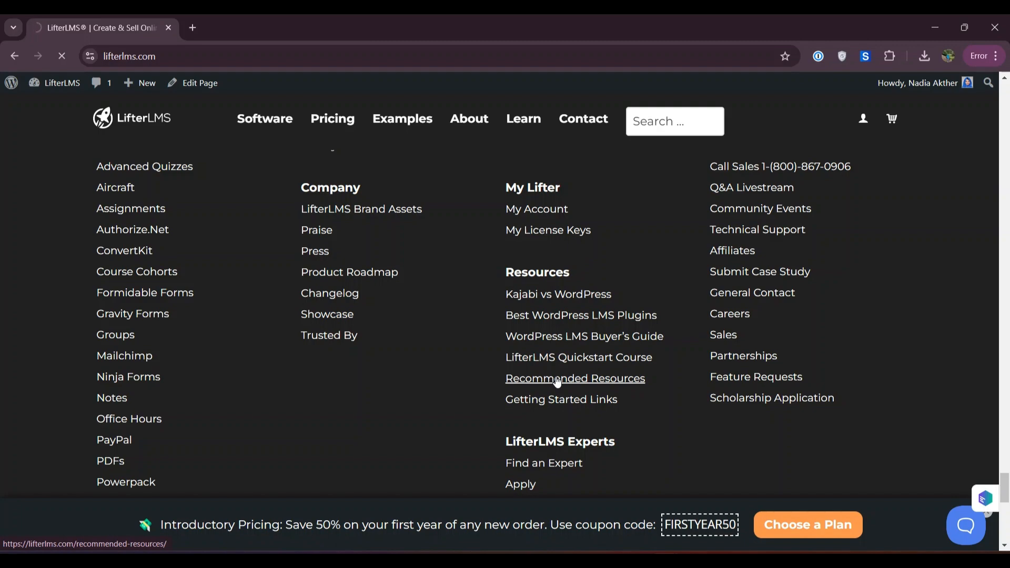
Browse the first Hosting section cards, starting with Convesio, on the Recommended Resources page
click(574, 378)
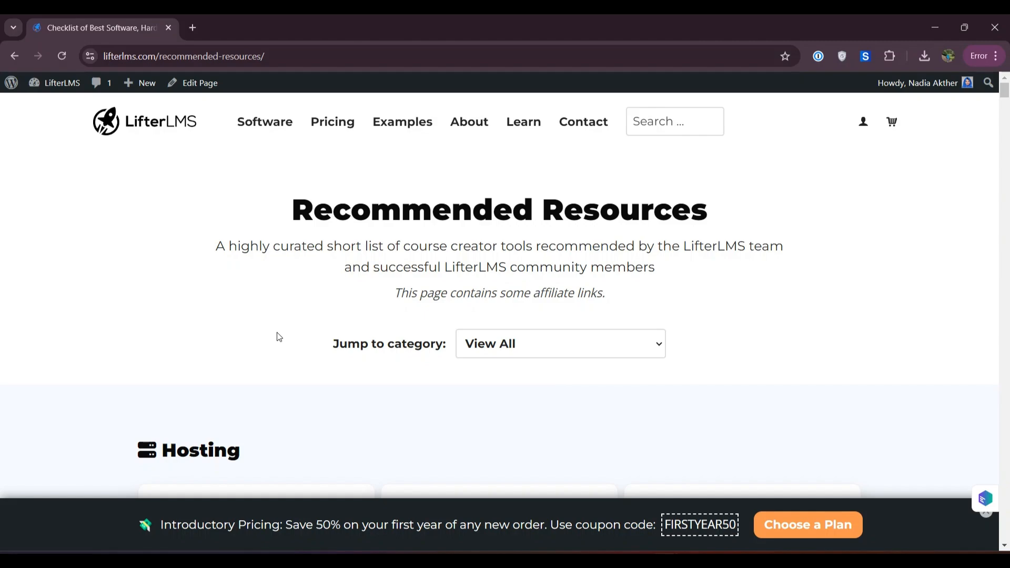
scroll(down, 3)
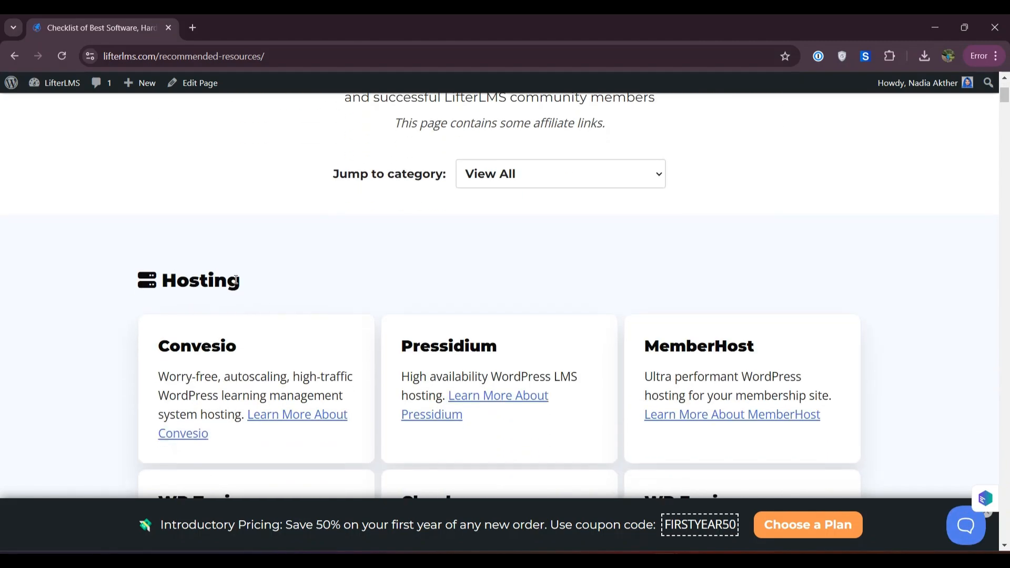
scroll(down, 3)
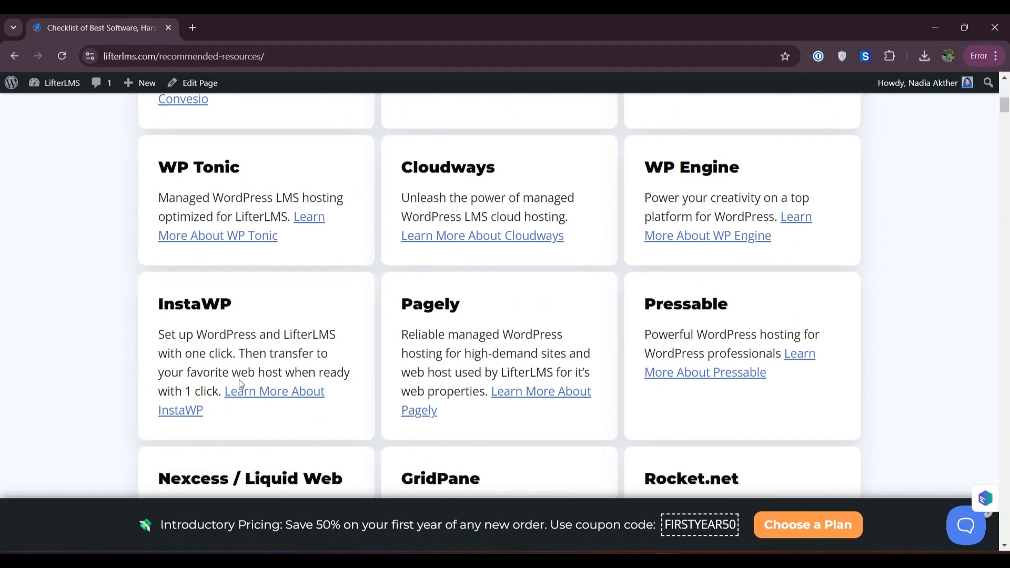
scroll(down, 3)
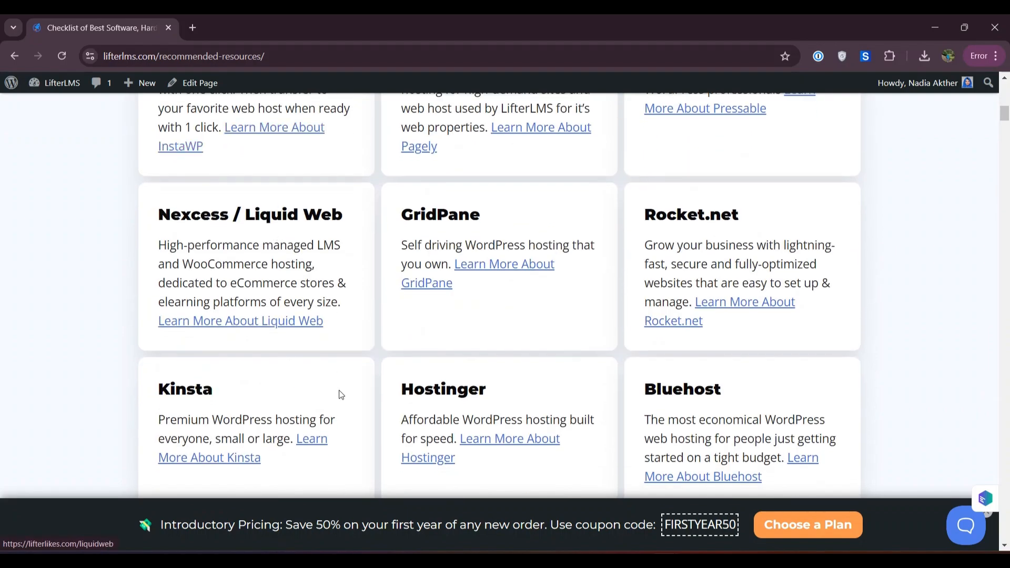
scroll(up, 3)
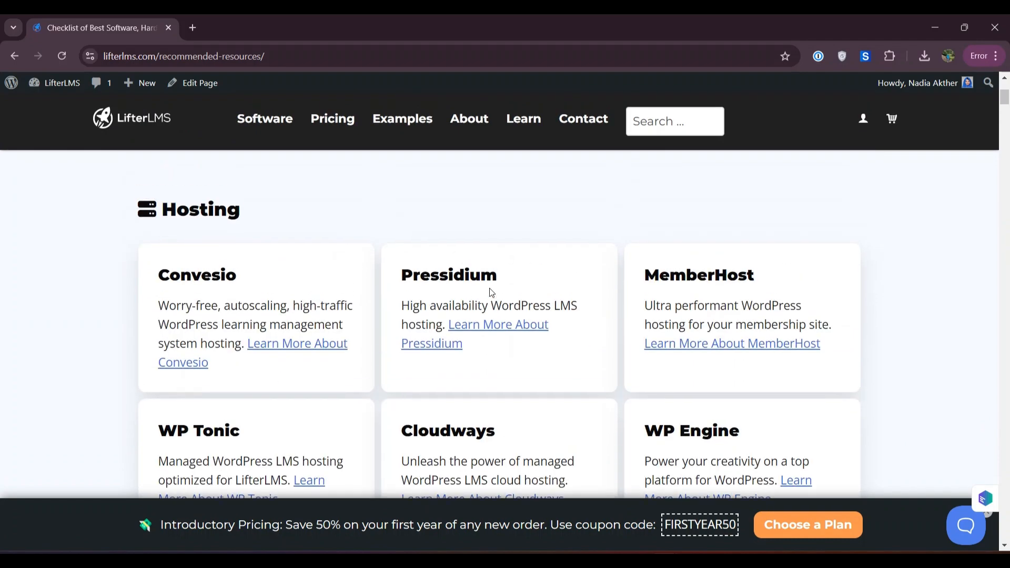
scroll(down, 3)
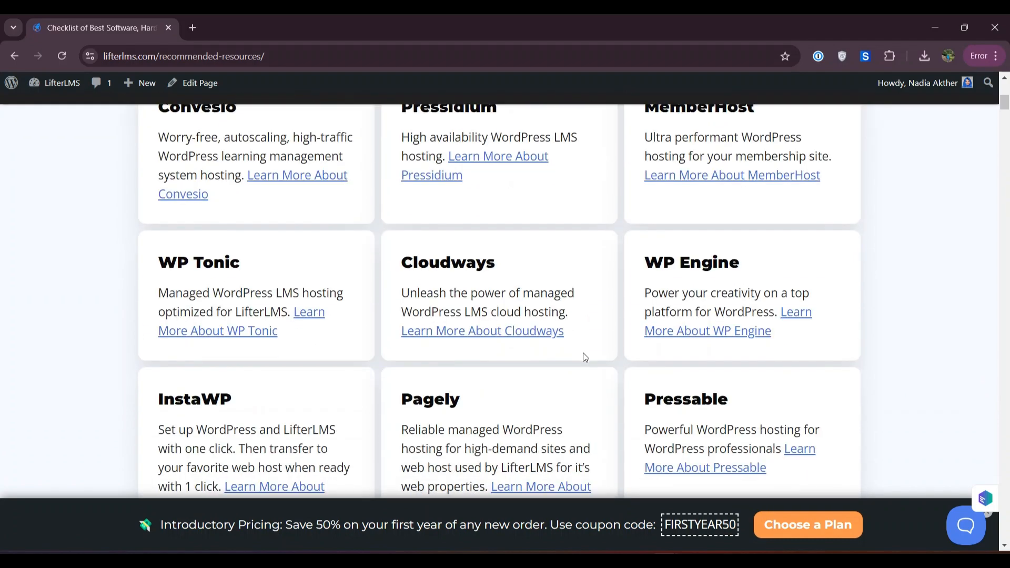
scroll(down, 3)
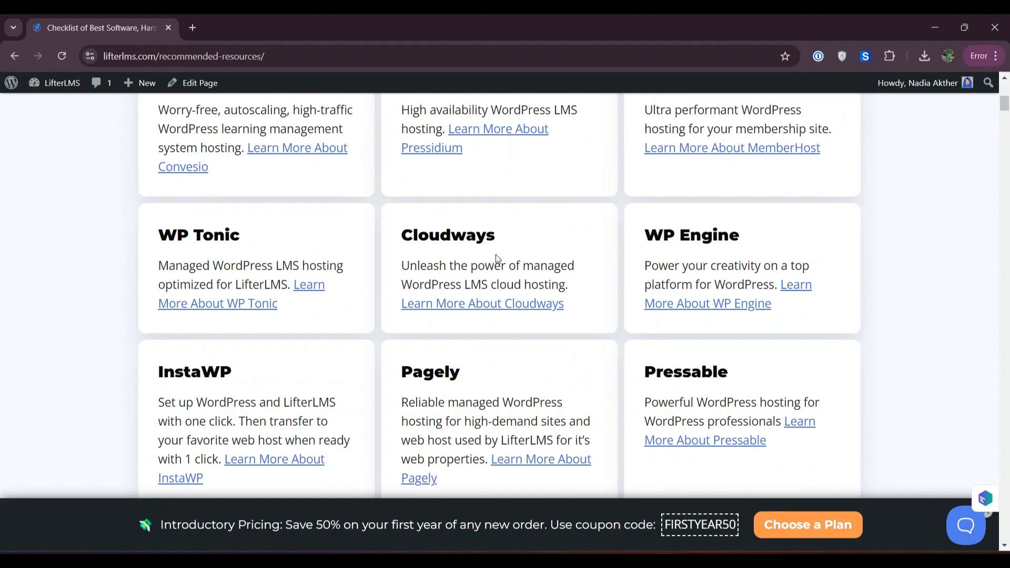
Continue through the remaining hosting provider cards down to GoDaddy
scroll(down, 3)
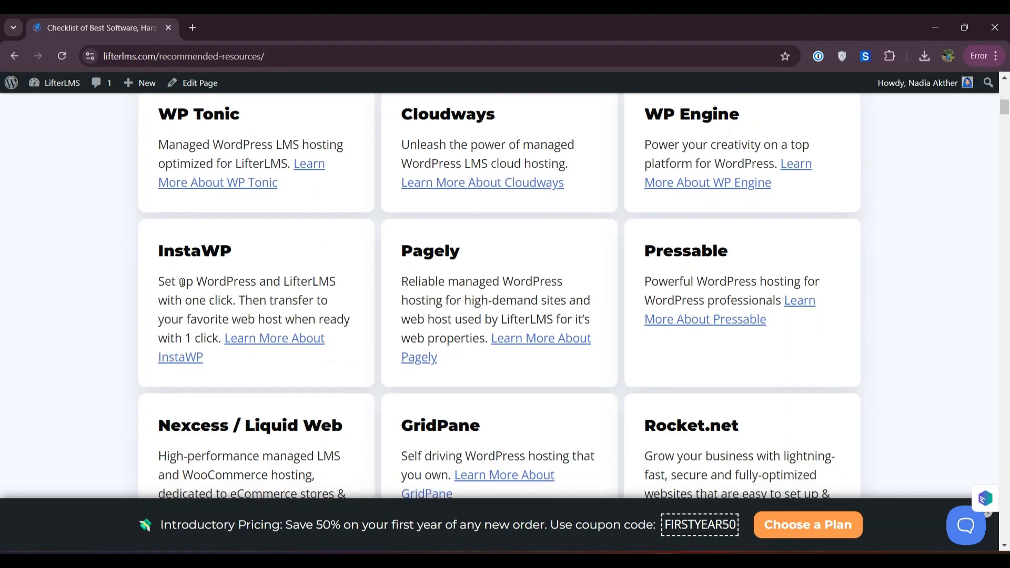
mouse_move(694, 322)
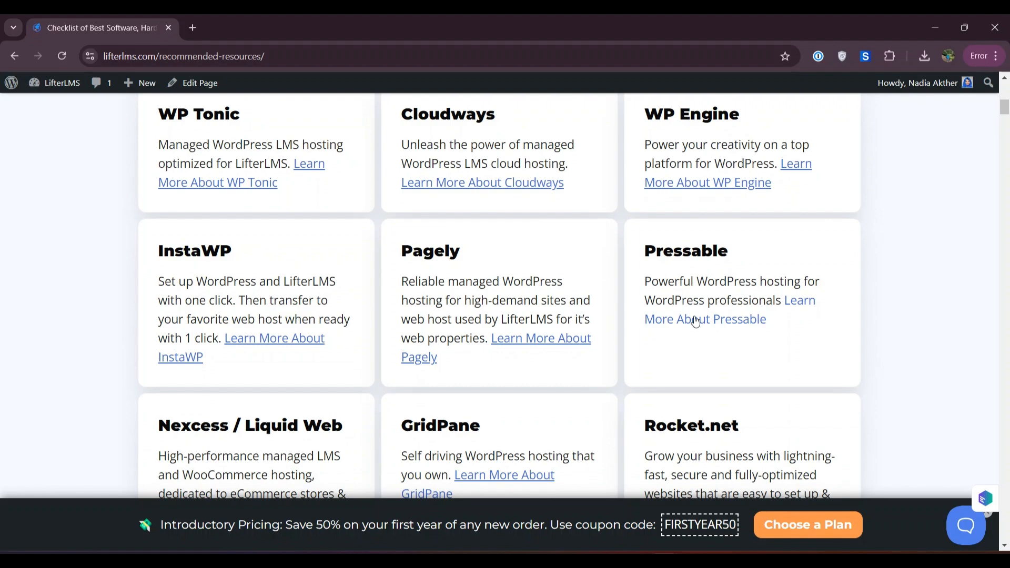
scroll(down, 3)
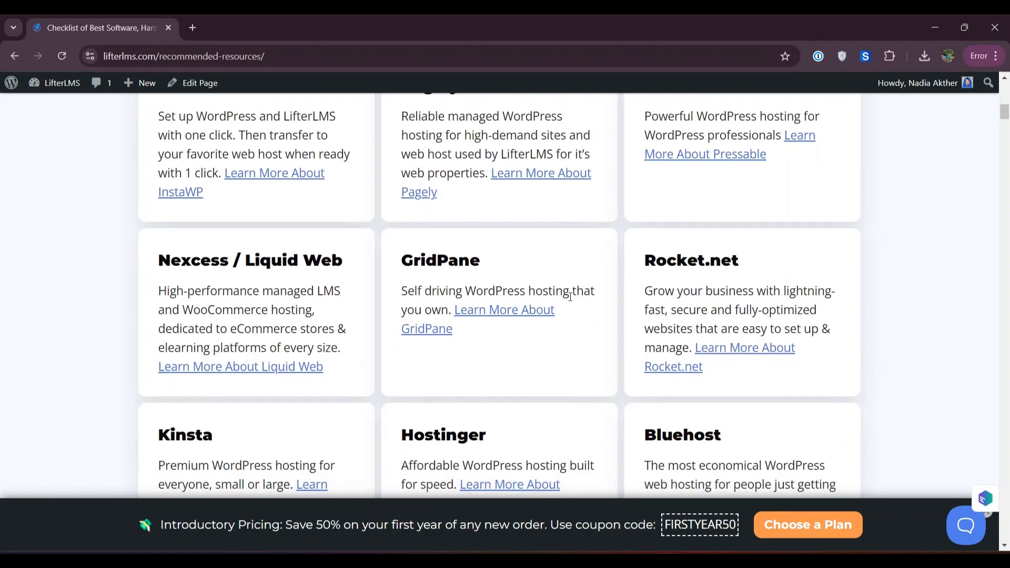
scroll(down, 3)
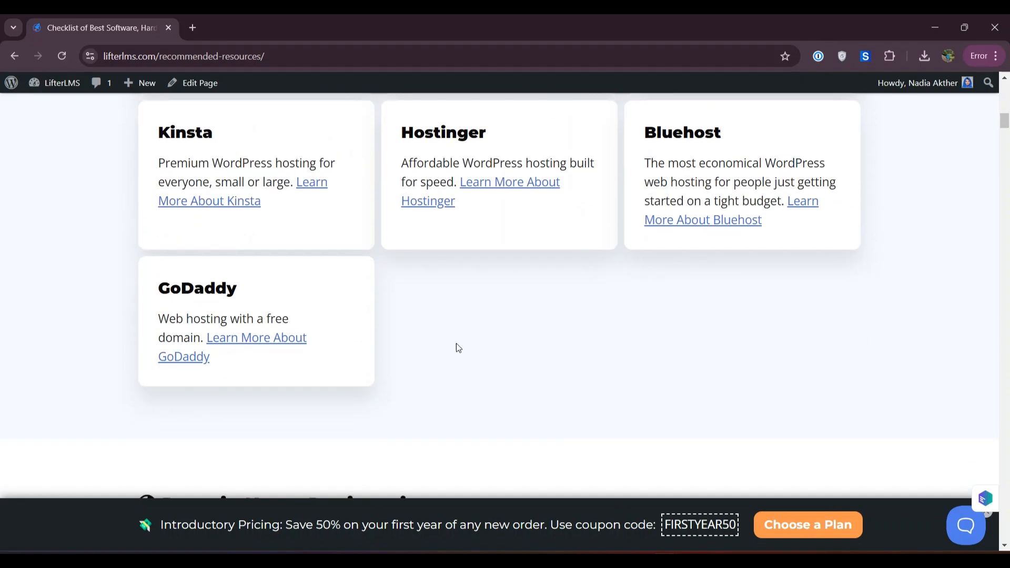
scroll(up, 3)
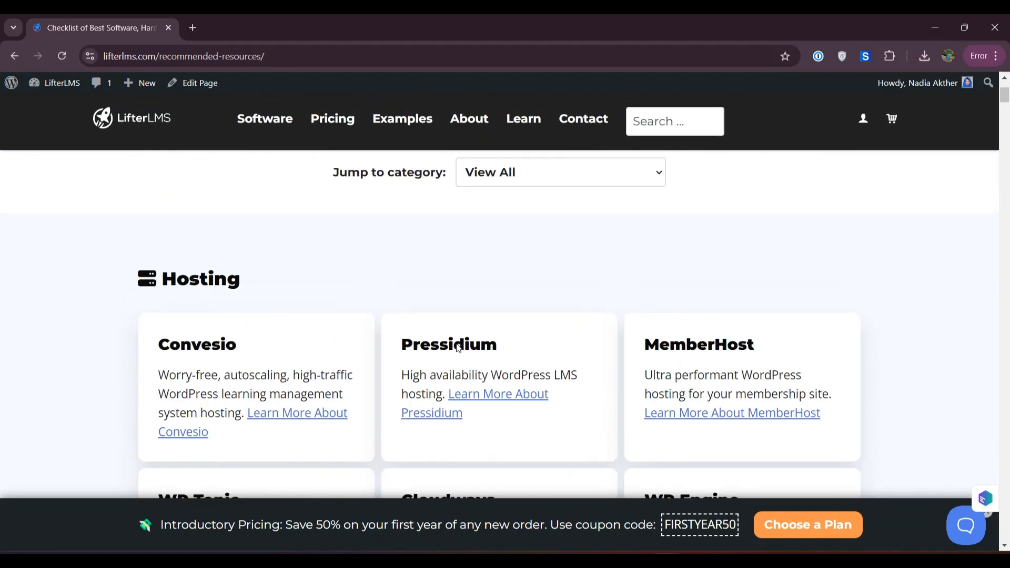
scroll(down, 3)
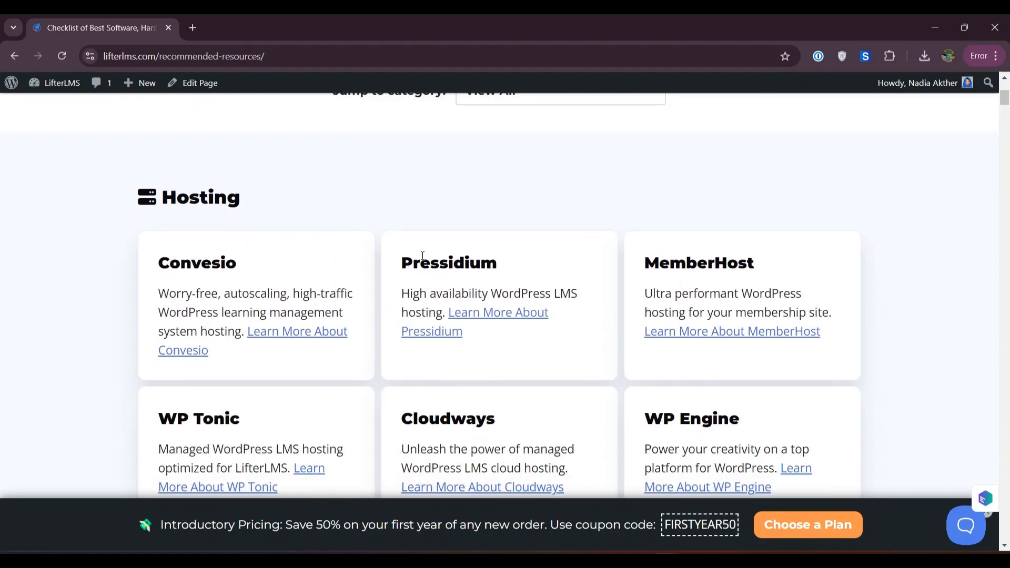
scroll(down, 3)
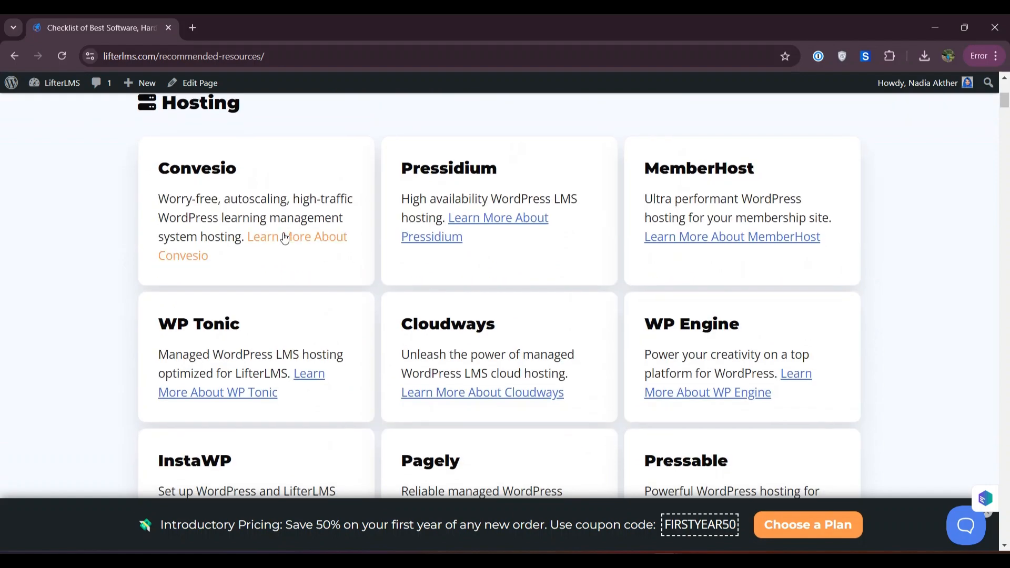
View Convesio's WordPress LMS Hosting page via 'Learn More About Convesio' in a new tab
click(286, 237)
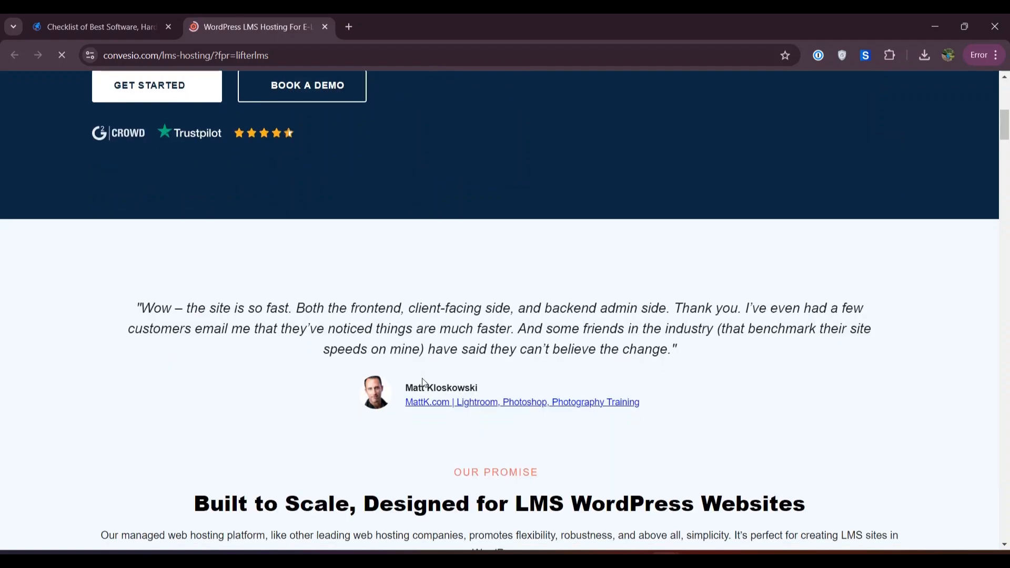
scroll(up, 3)
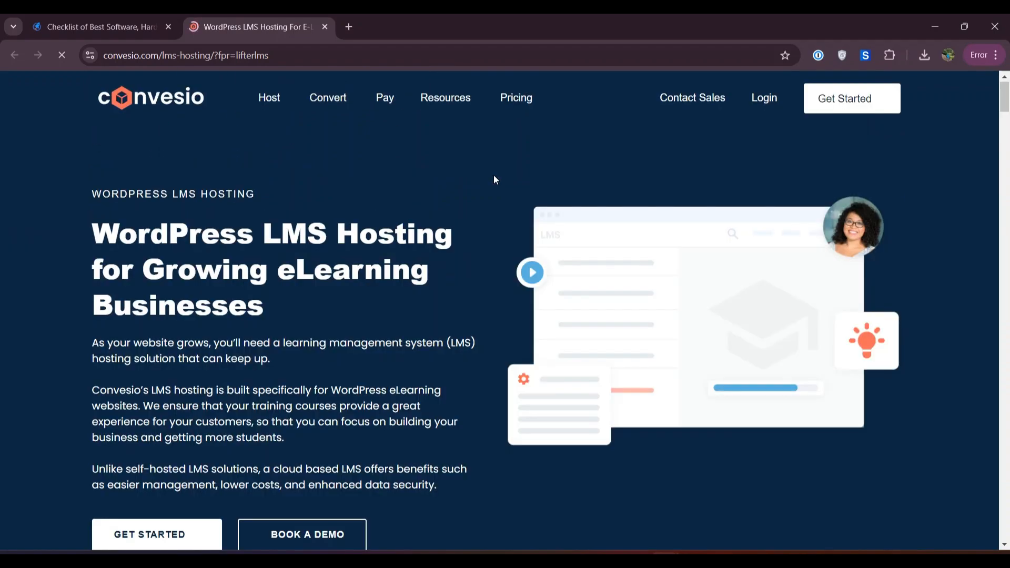
scroll(down, 3)
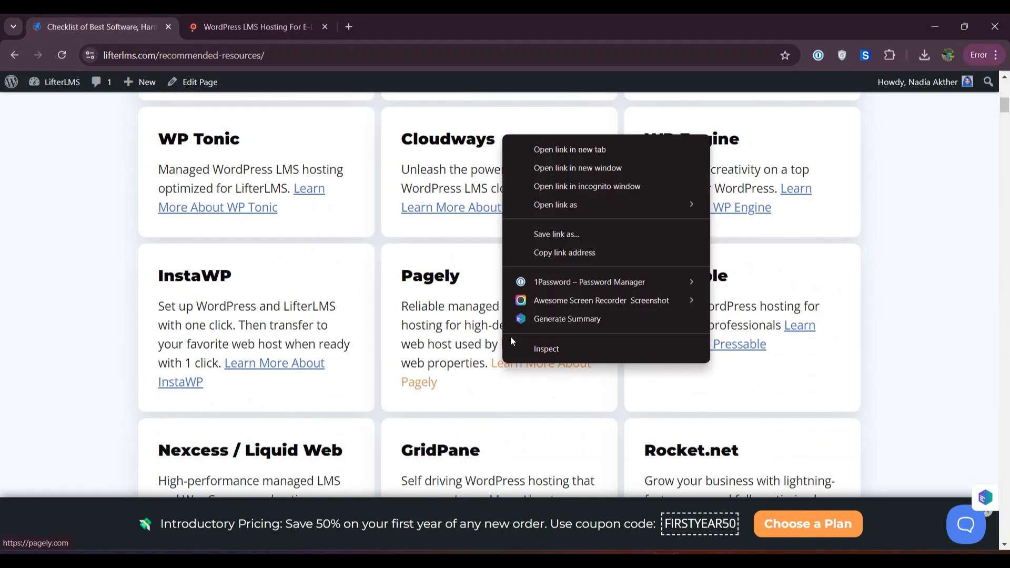
View Pagely's homepage via 'Learn More About Pagely' in a new tab, then refocus the LifterLMS tab
click(570, 149)
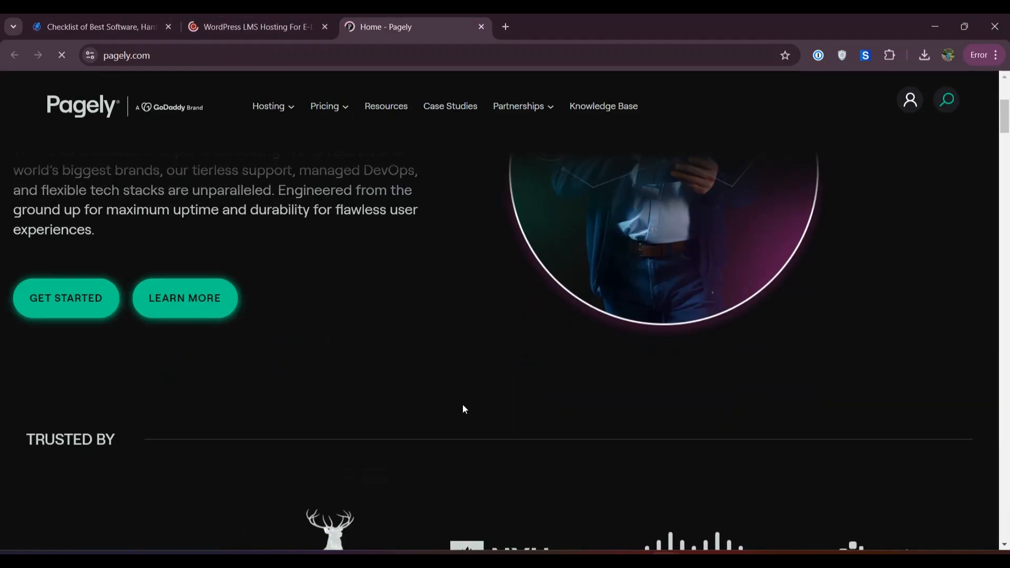
scroll(up, 3)
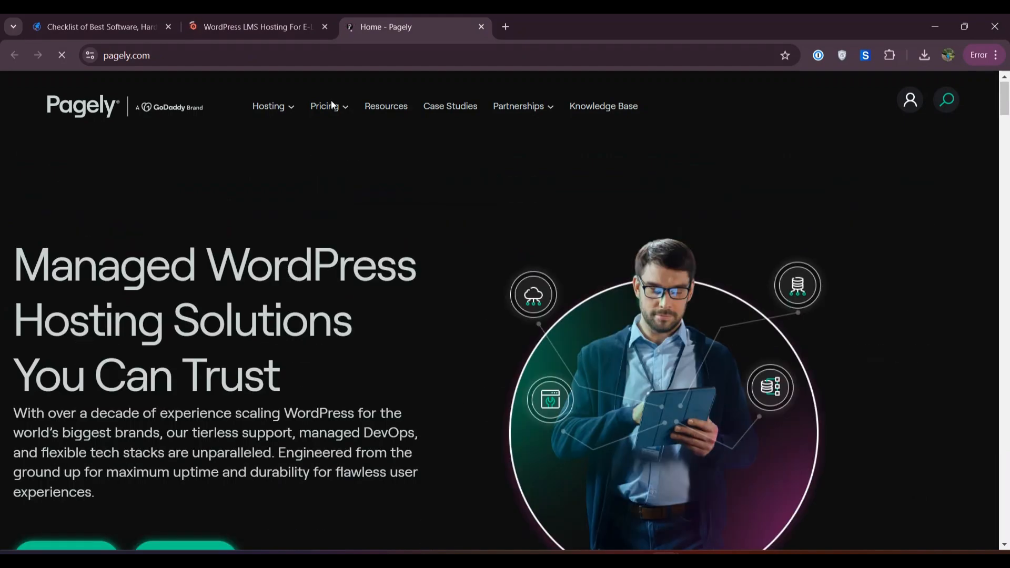
click(326, 105)
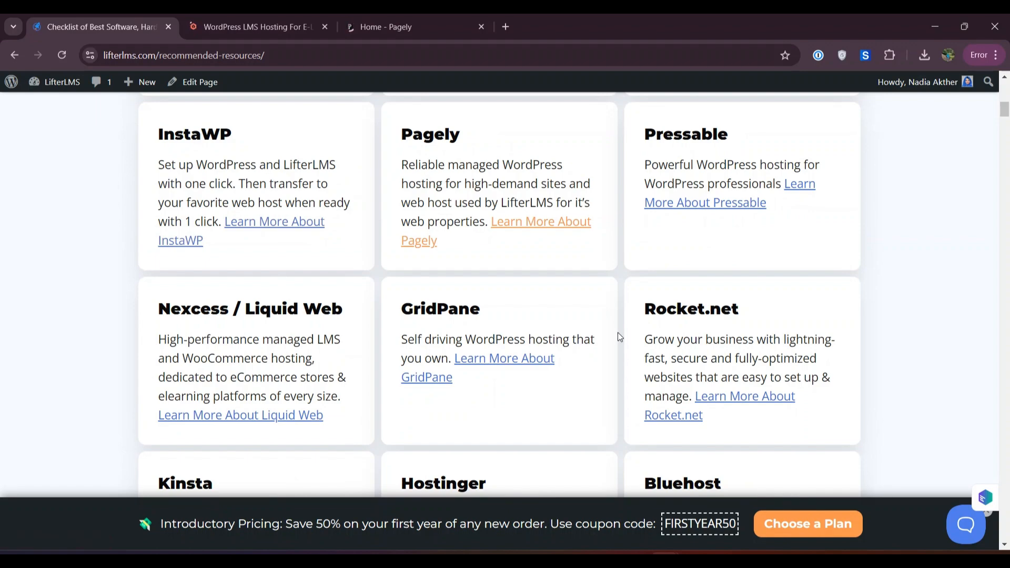
scroll(down, 3)
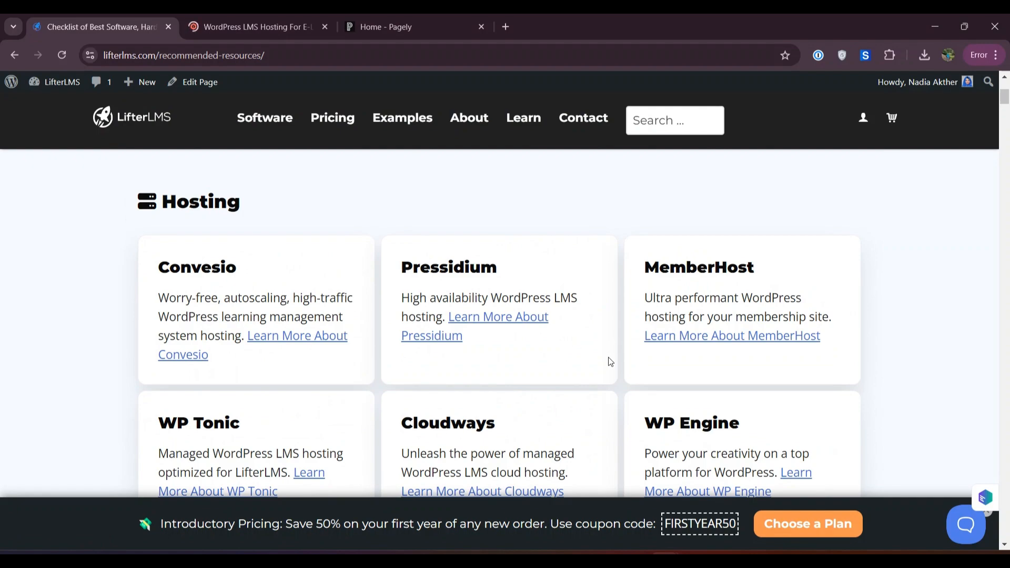
scroll(down, 3)
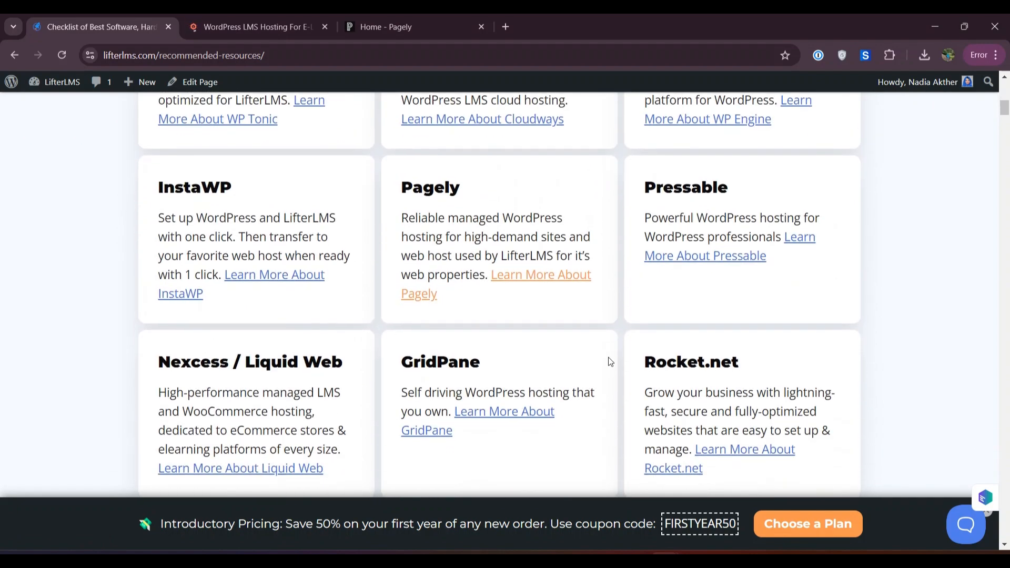